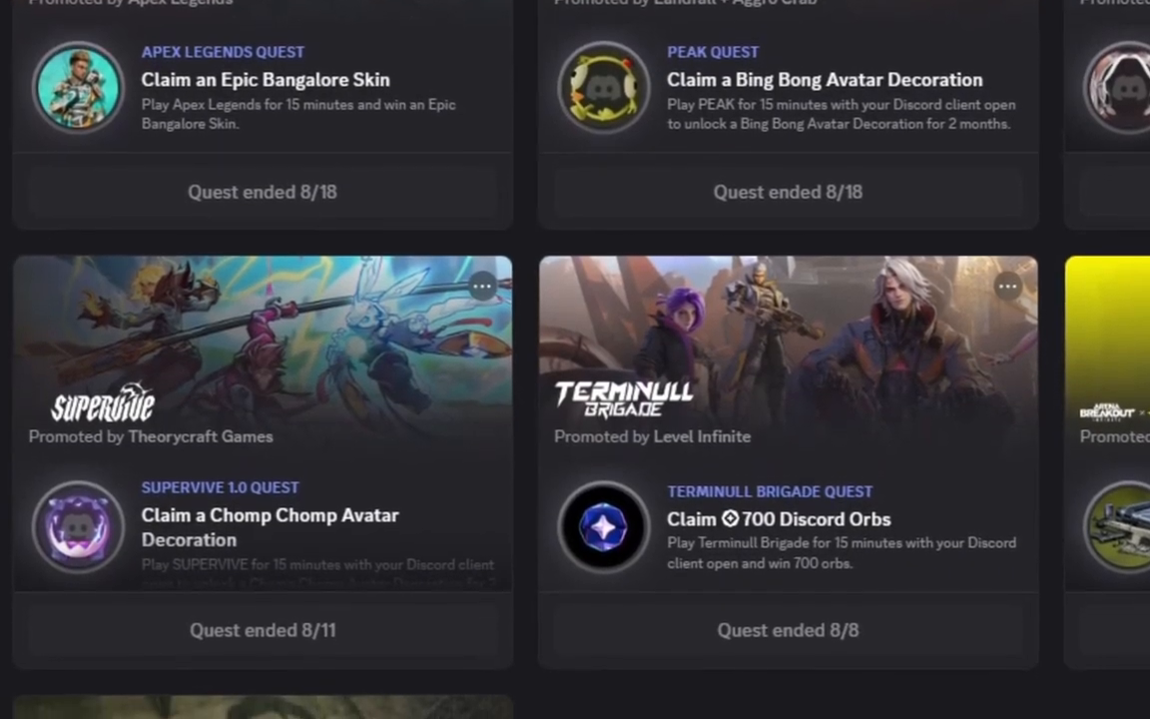
- Scroll to the ended quests at the bottom of the Quests list and reload Discord
scroll("down", 3)
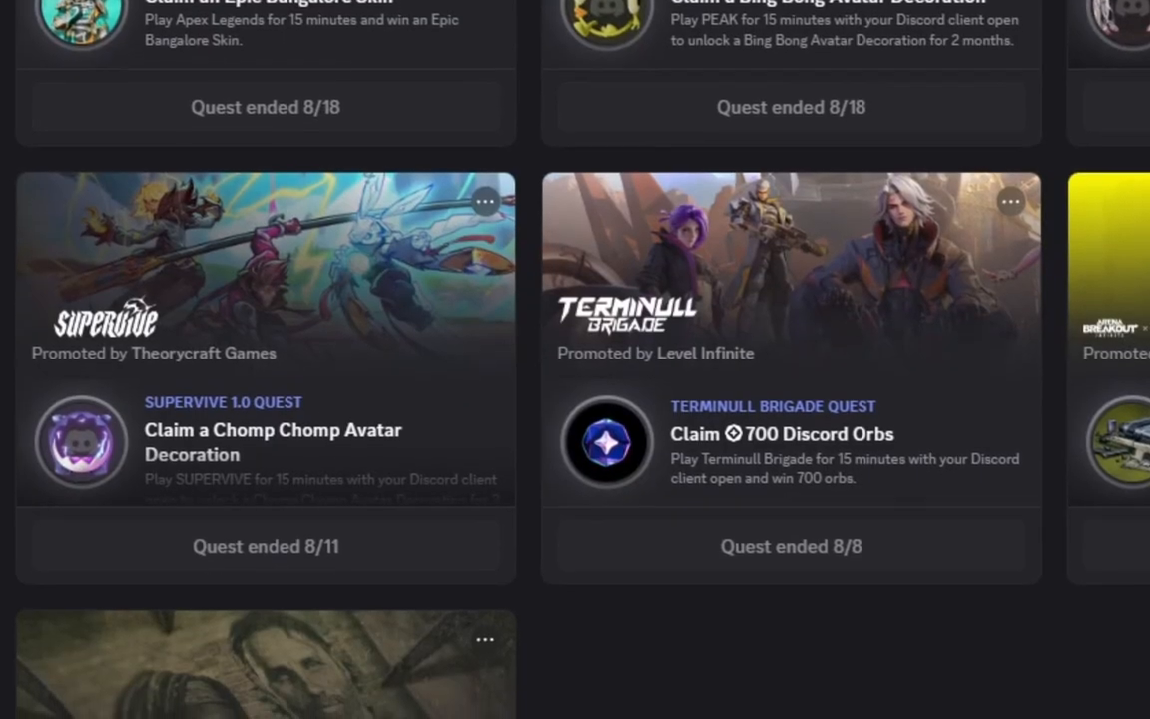
scroll("down", 3)
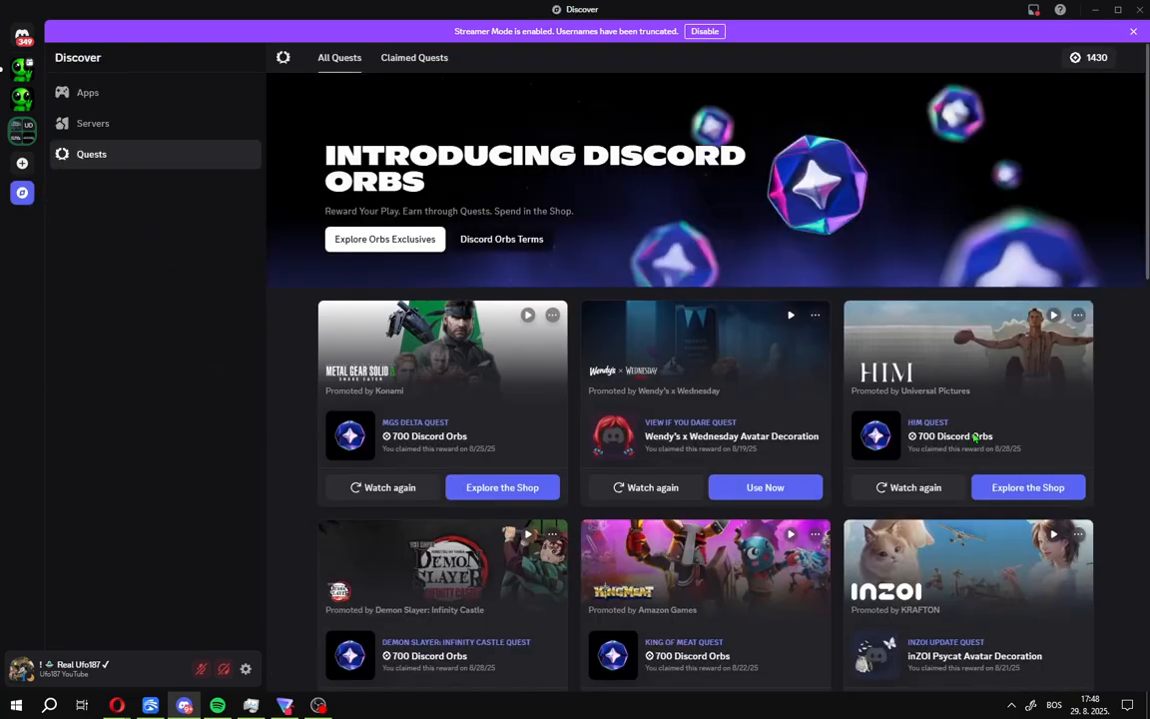
scroll("down", 3)
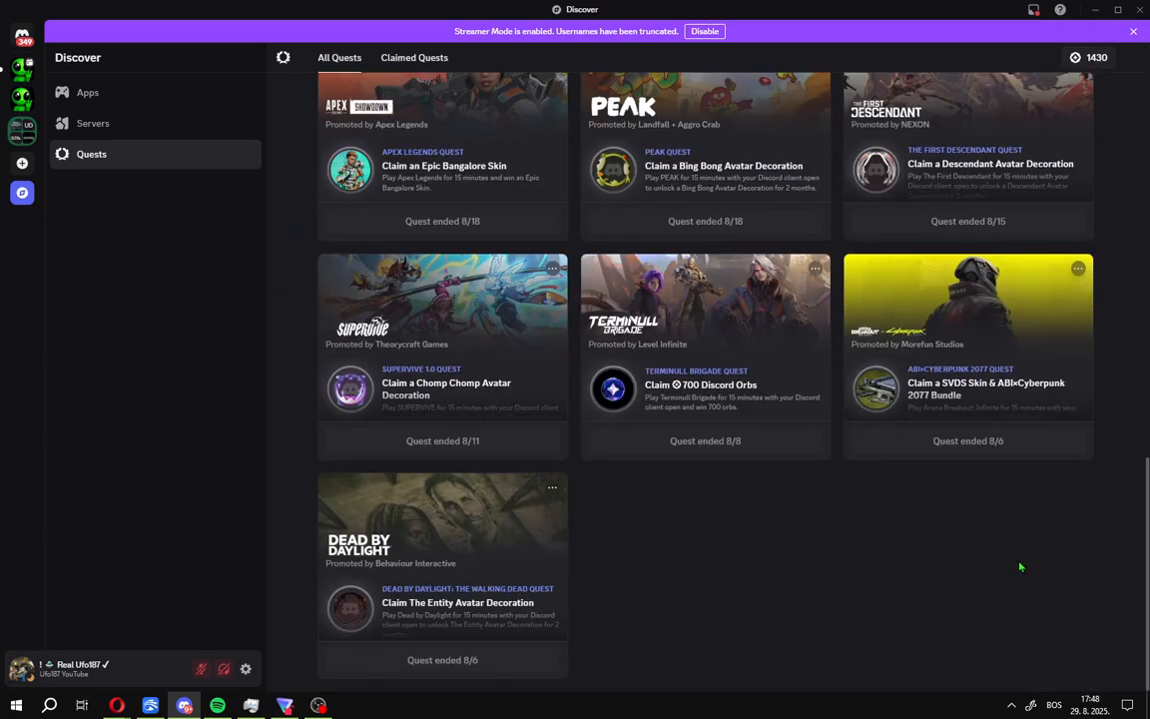
left_click(285, 705)
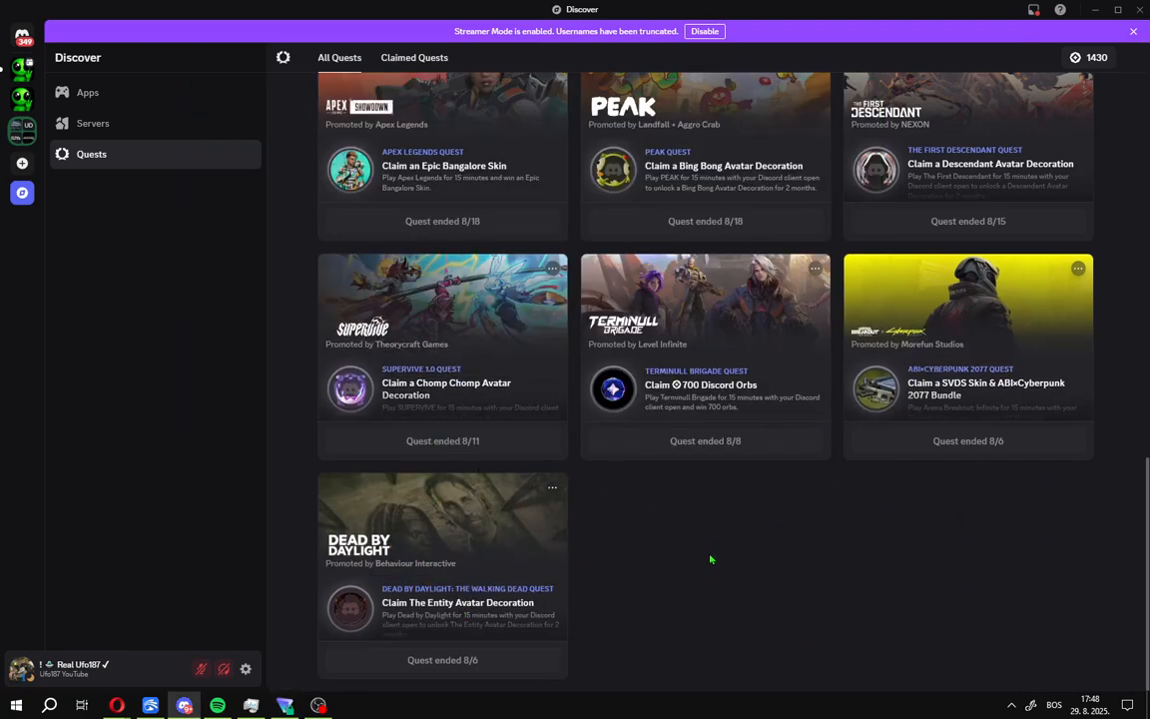
mouse_move(743, 525)
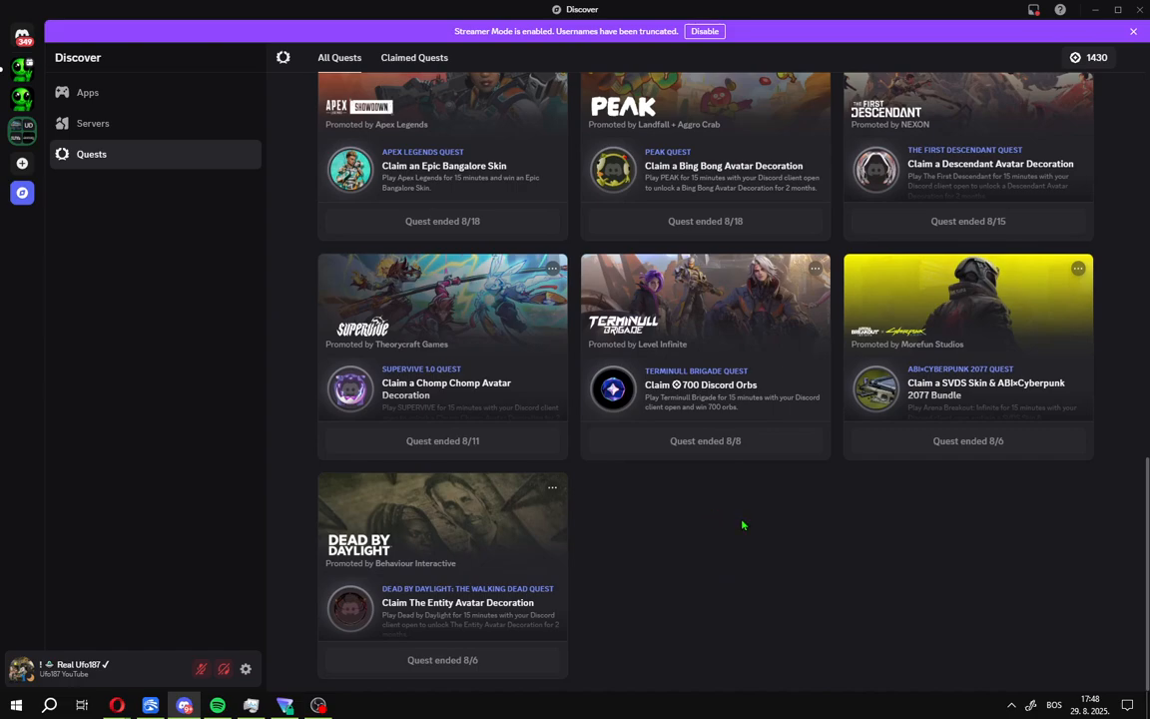
mouse_move(685, 504)
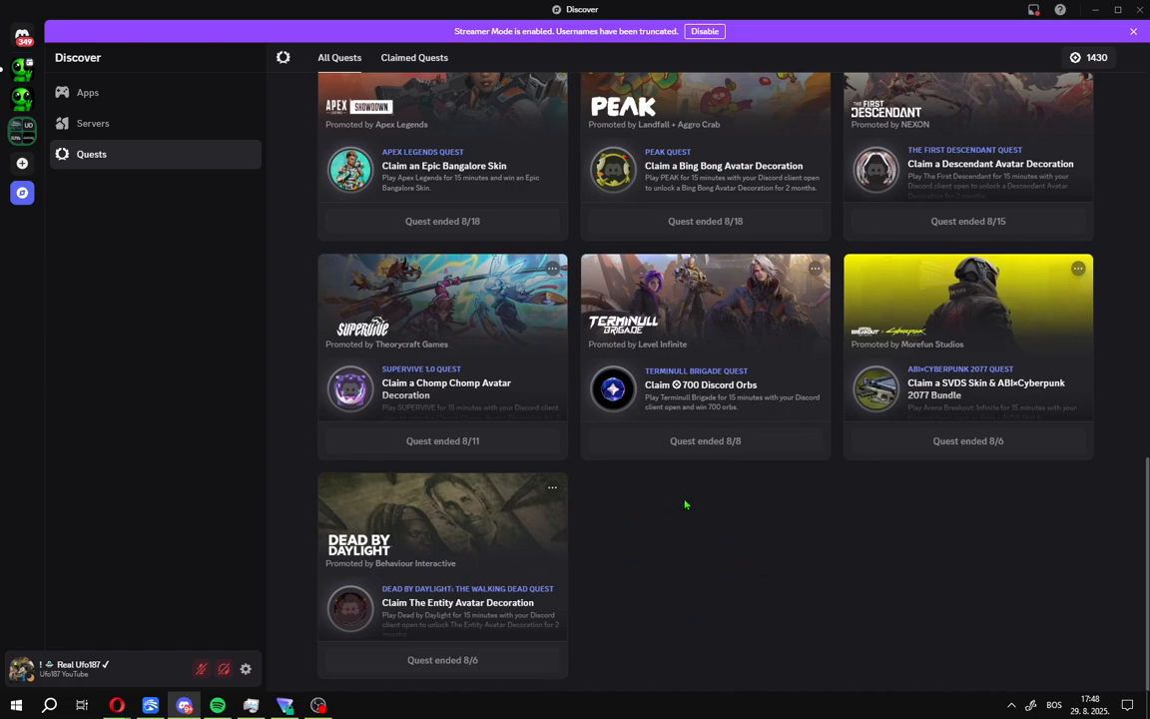
mouse_move(816, 576)
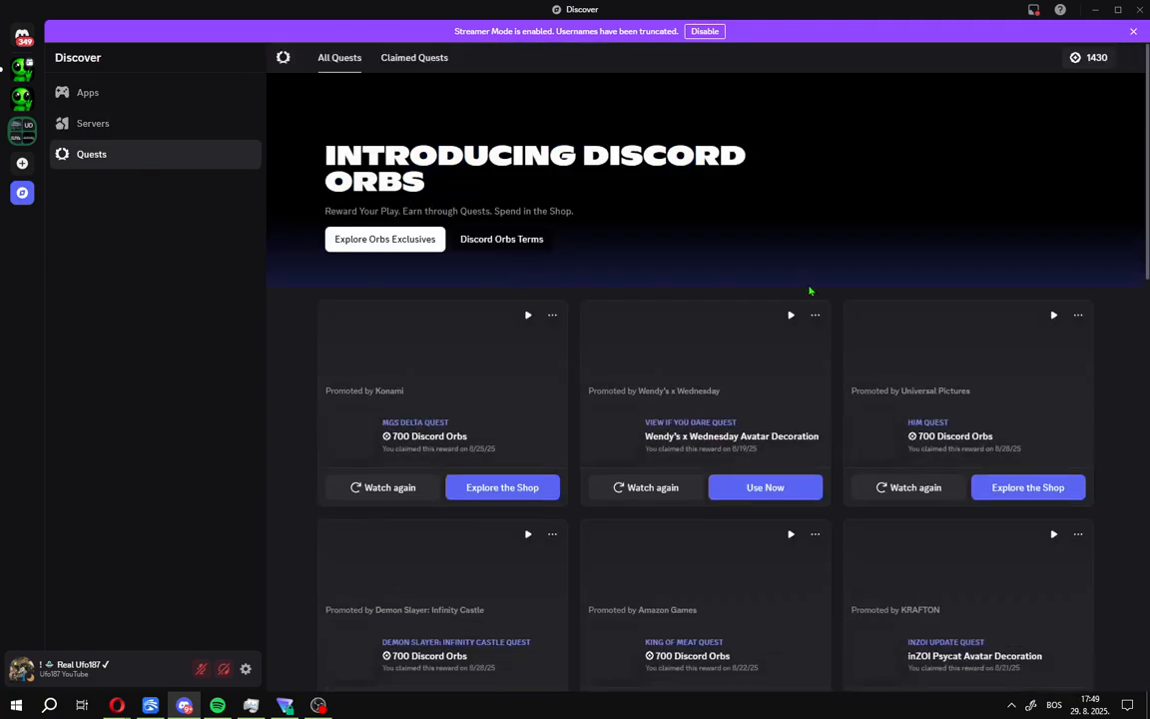
- Scroll down the refreshed Quests page to the new 700-Orb ESPN quest card
scroll("down", 3)
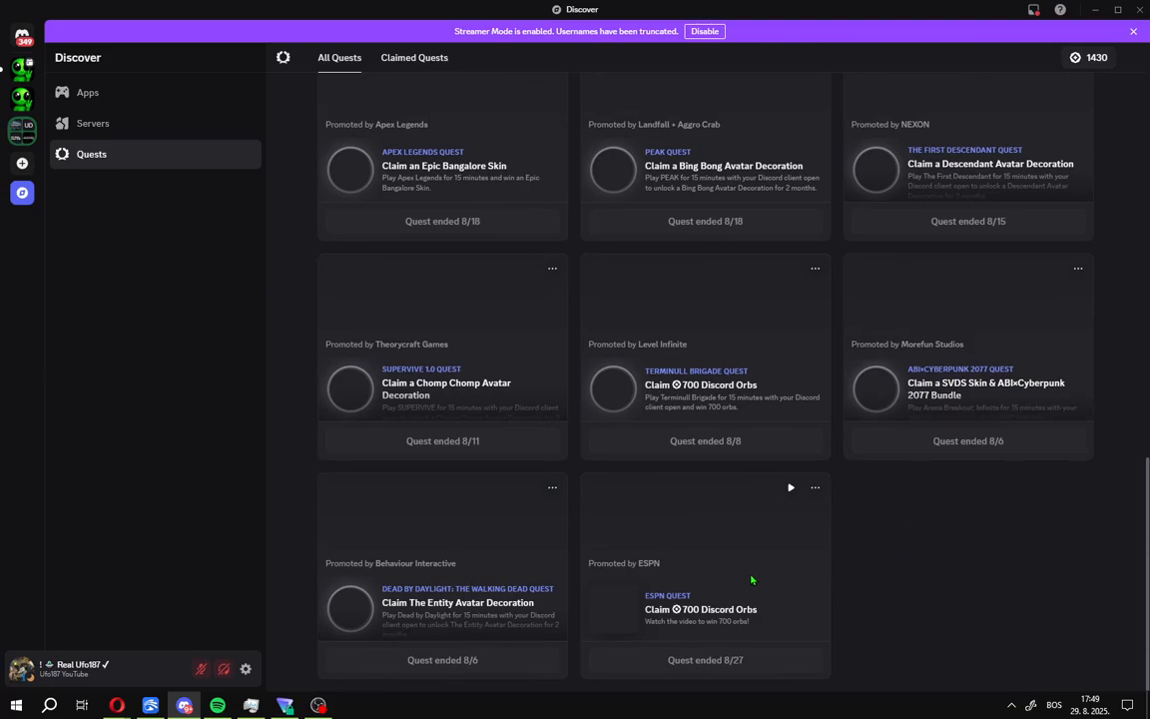
mouse_move(634, 586)
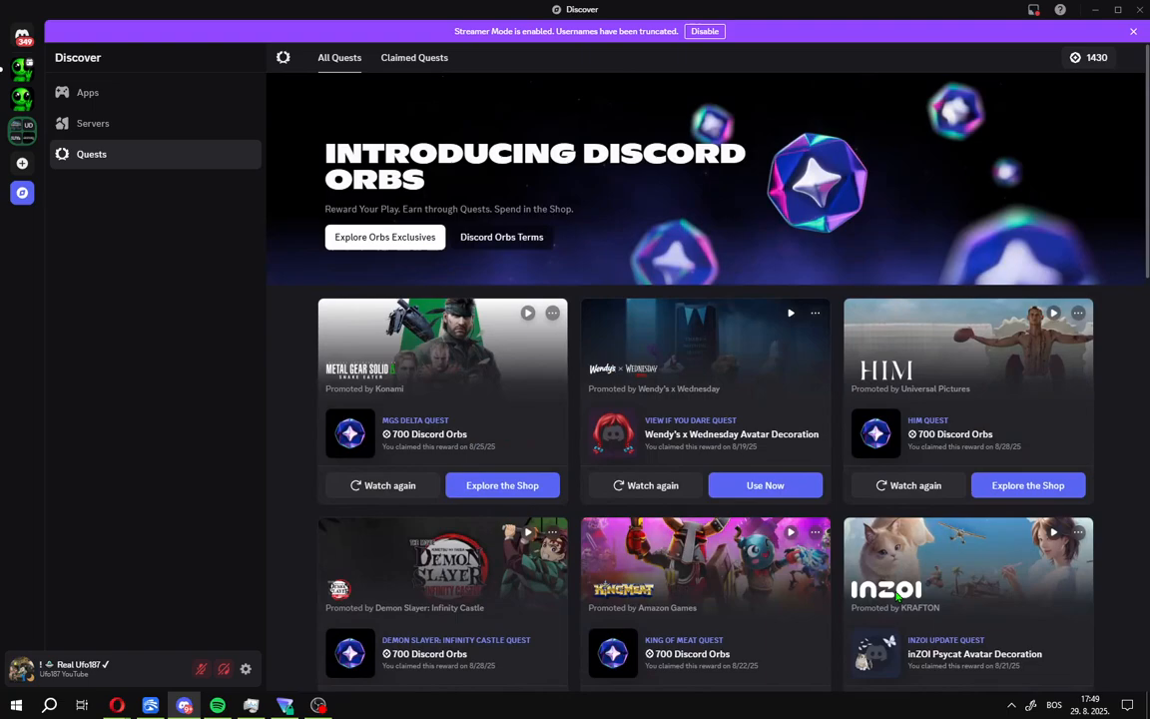
scroll("down", 3)
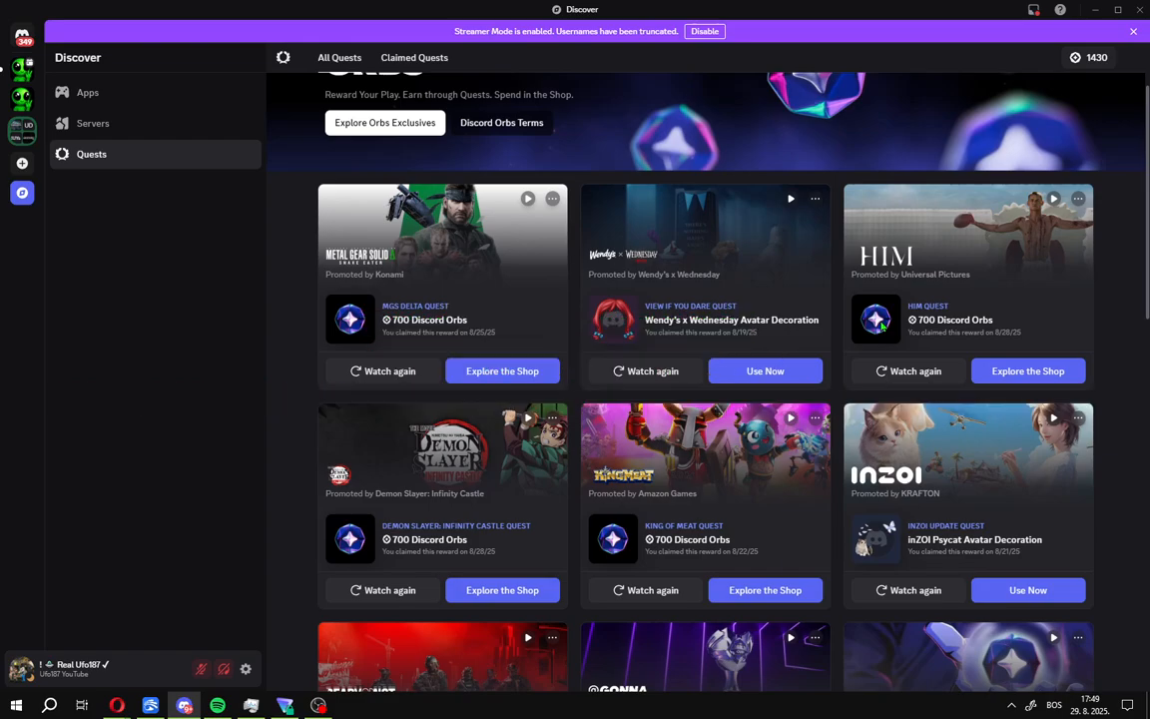
scroll("down", 3)
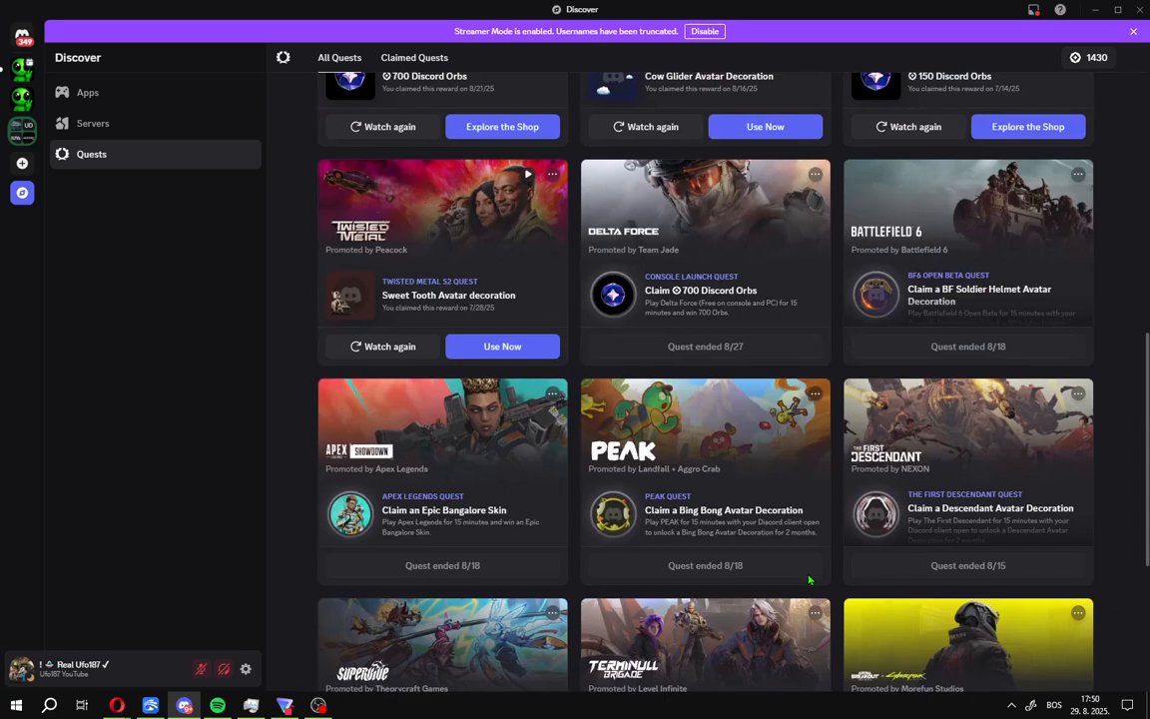
scroll("down", 3)
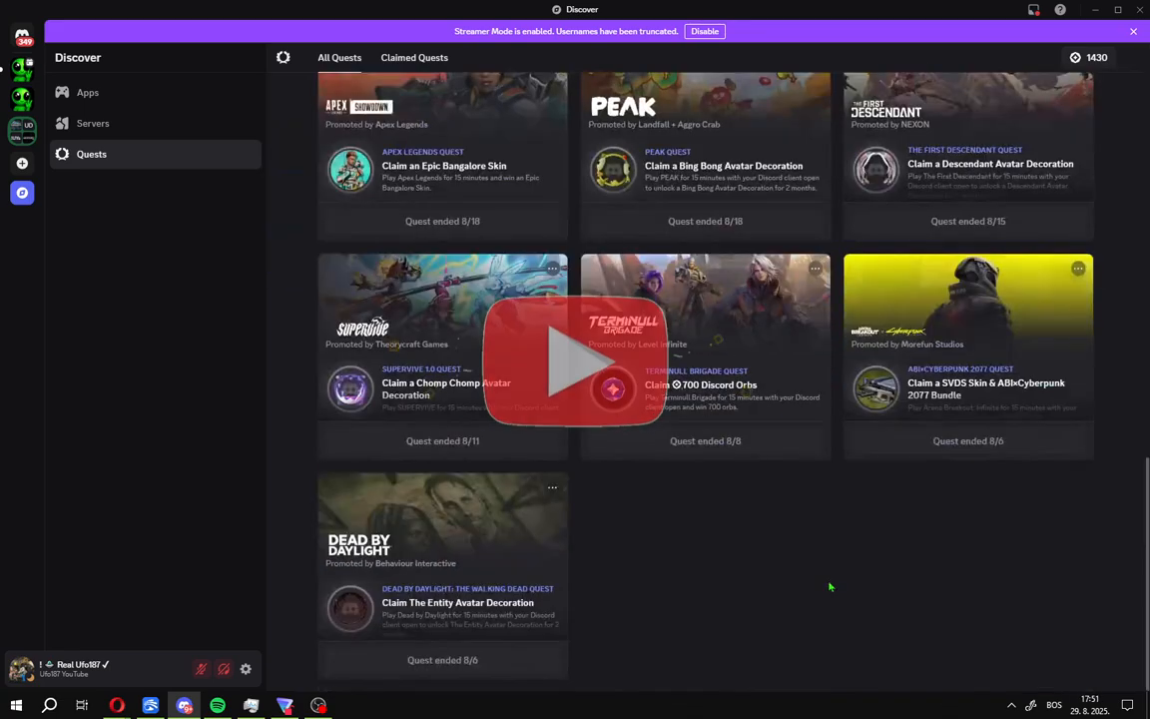